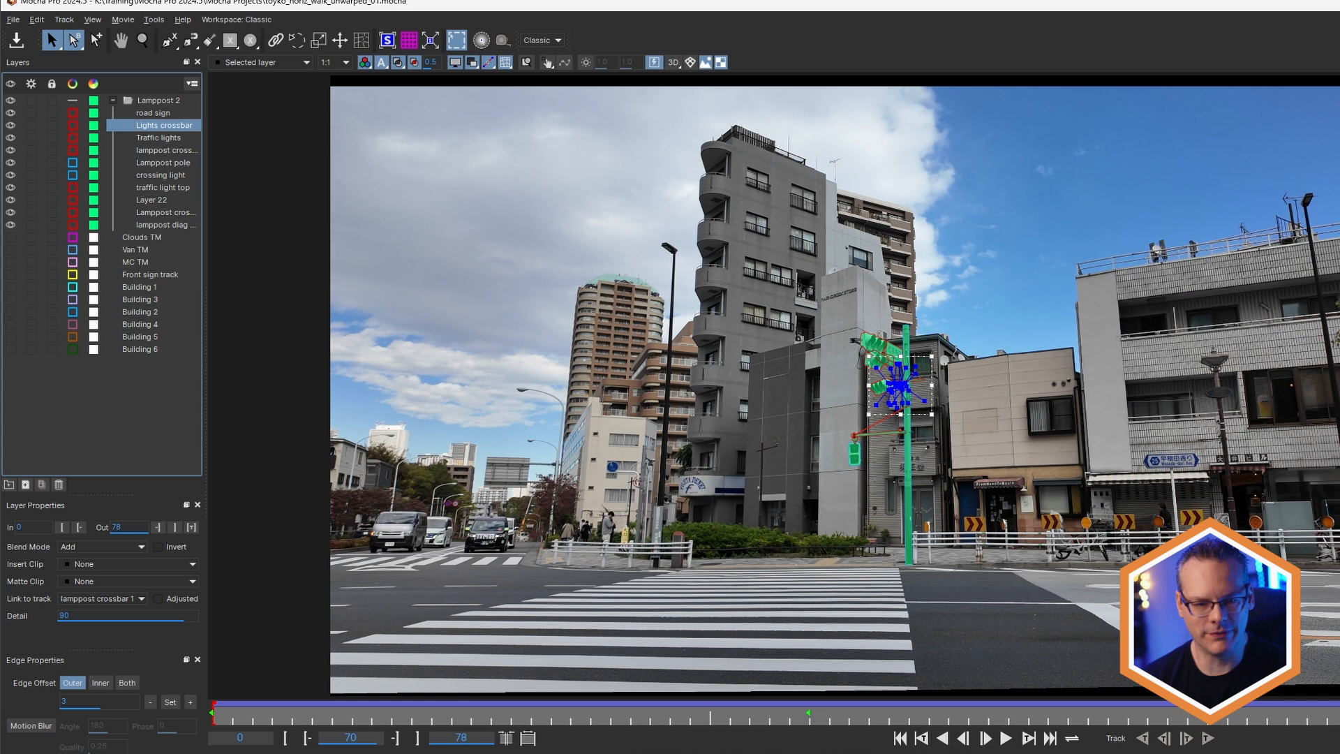
# Select all shape layers in the Lampost 2 group and show the Track parameters with Export Shape
pyautogui.click(162, 162)
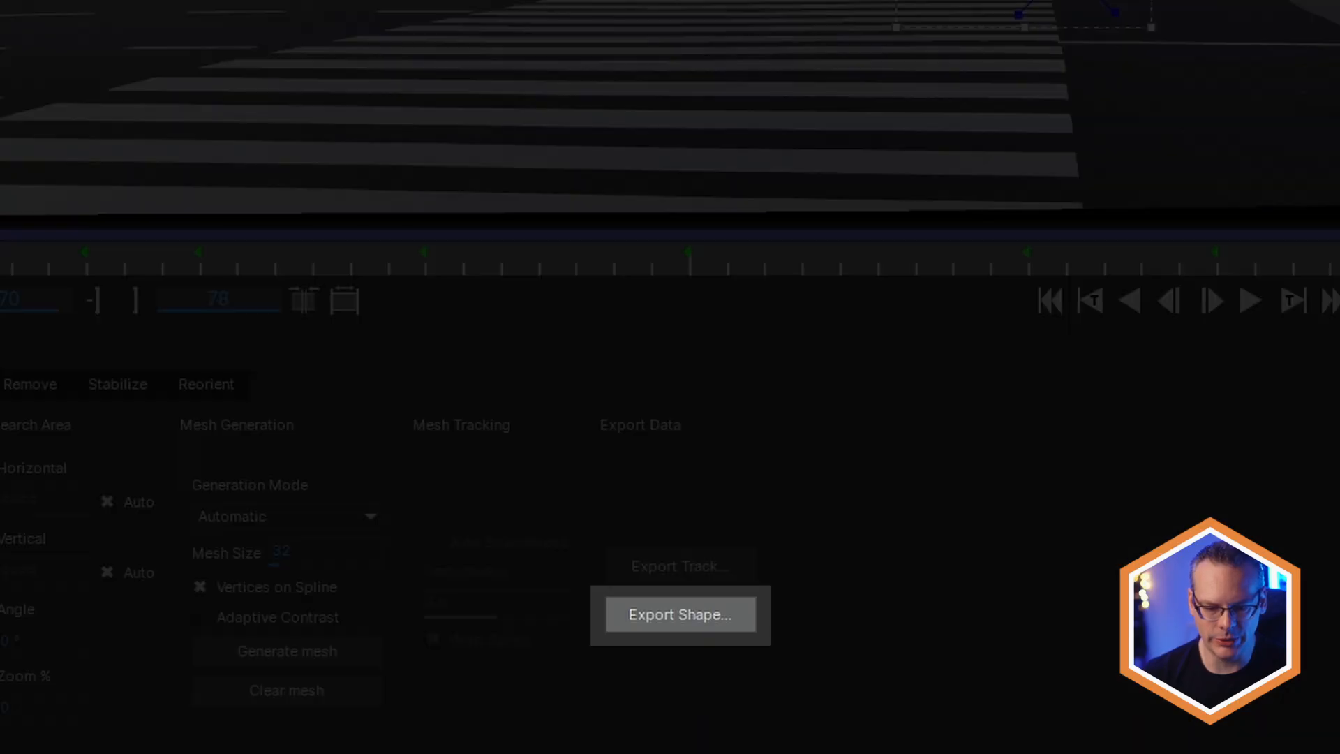
pyautogui.click(679, 615)
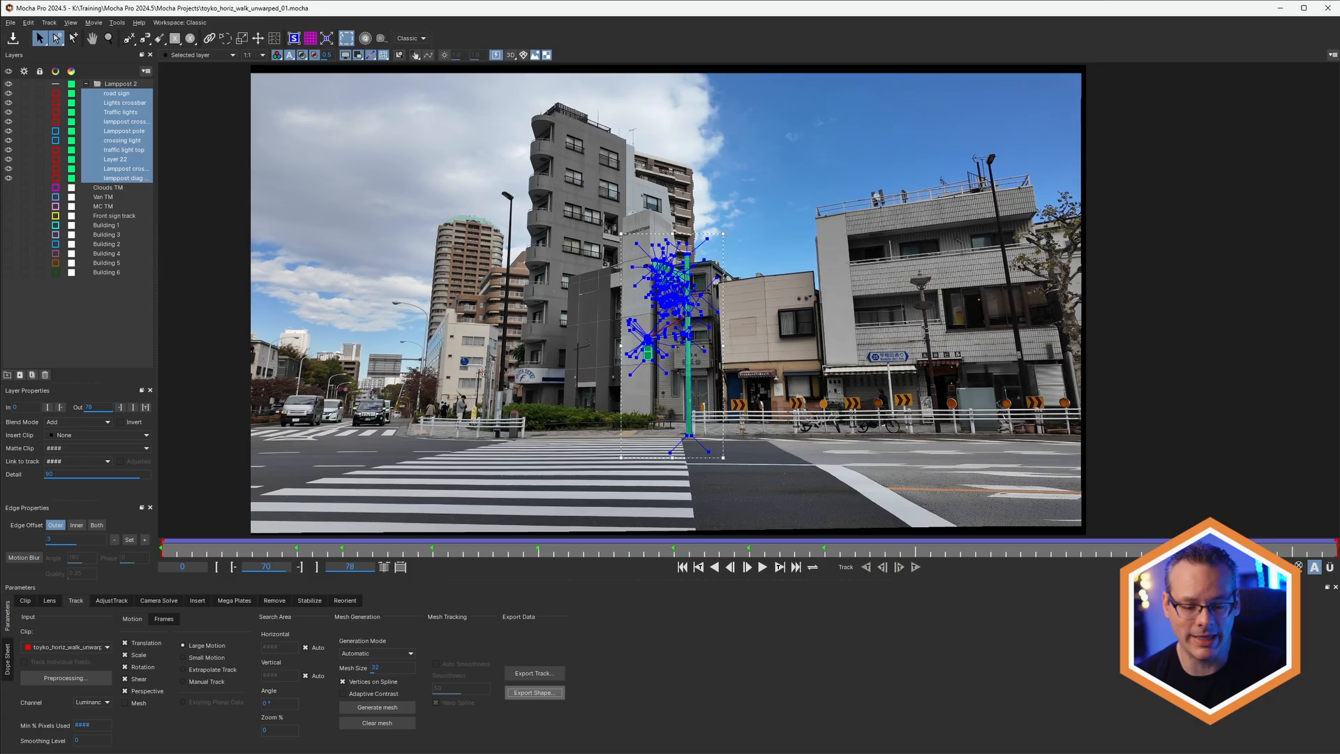
# Export the shapes as BlackMagic Fusion 19+ MultiPoly shapes (*.comp) copied to the clipboard
pyautogui.click(534, 692)
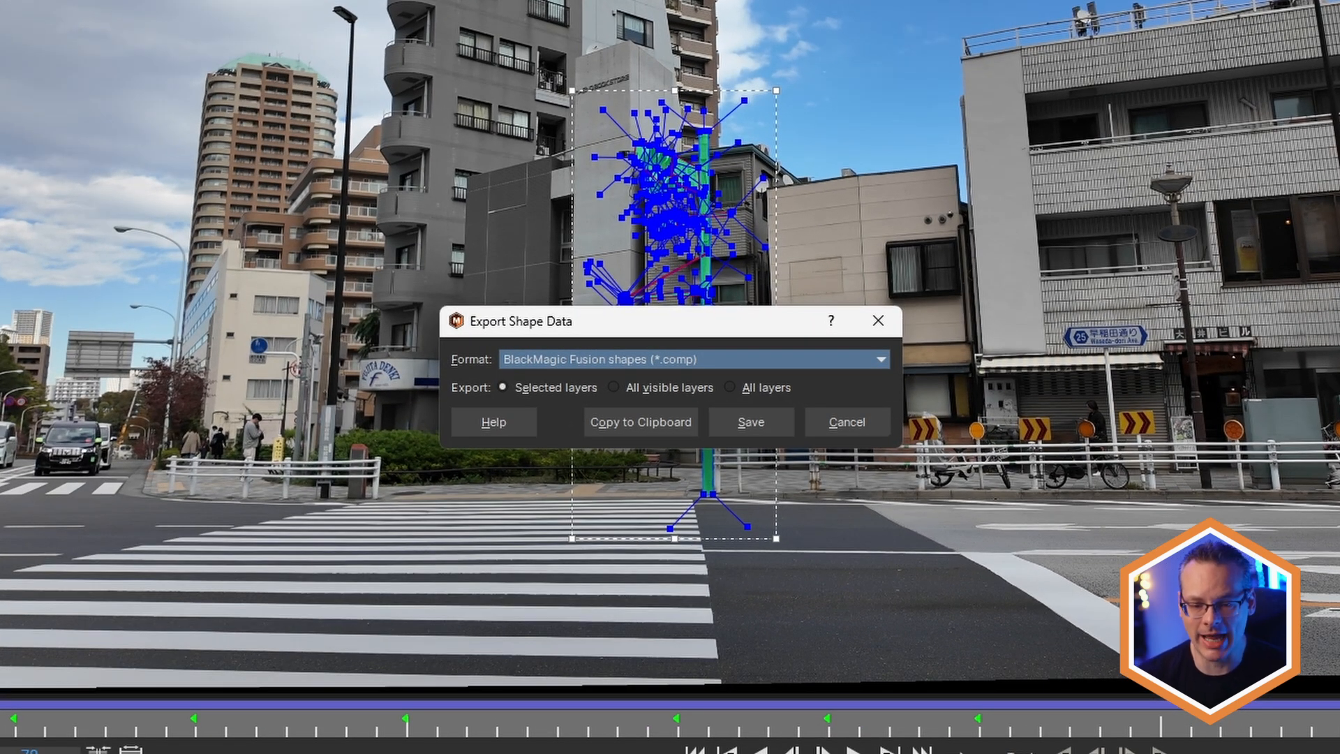
pyautogui.click(695, 359)
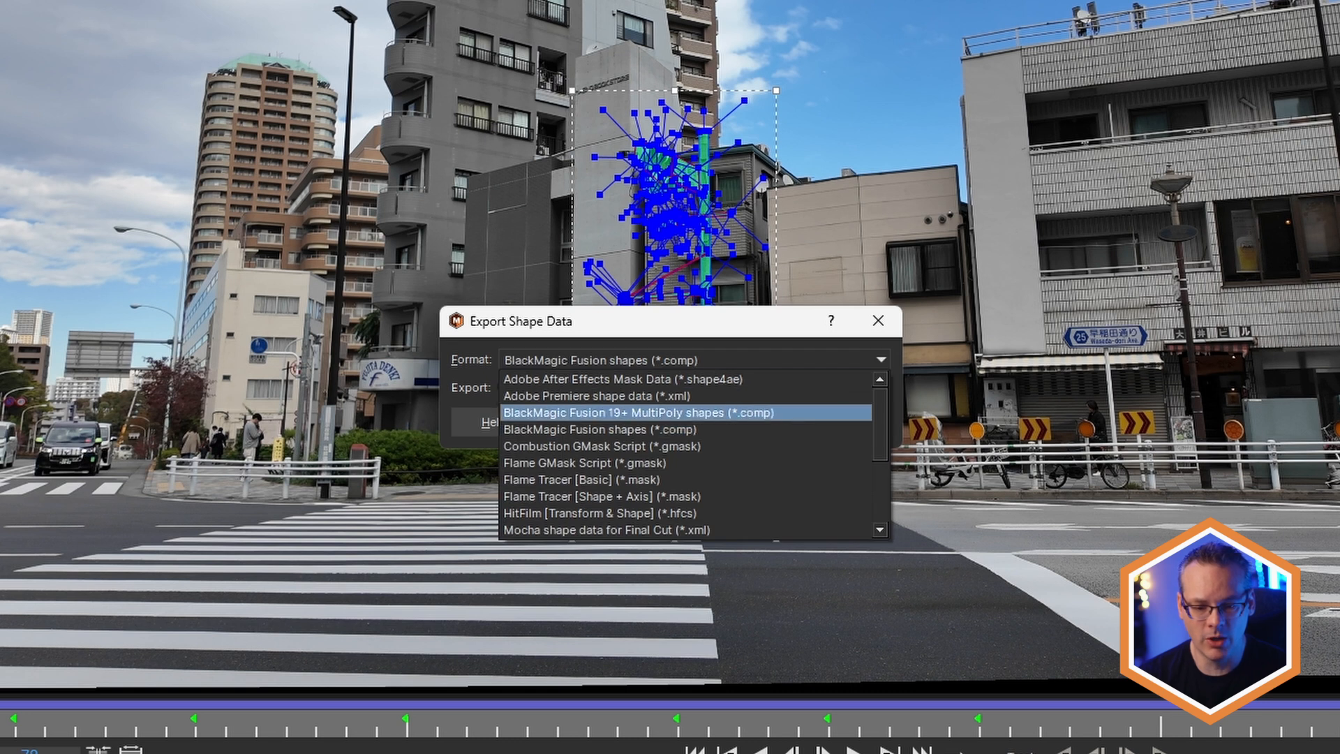
pyautogui.click(637, 413)
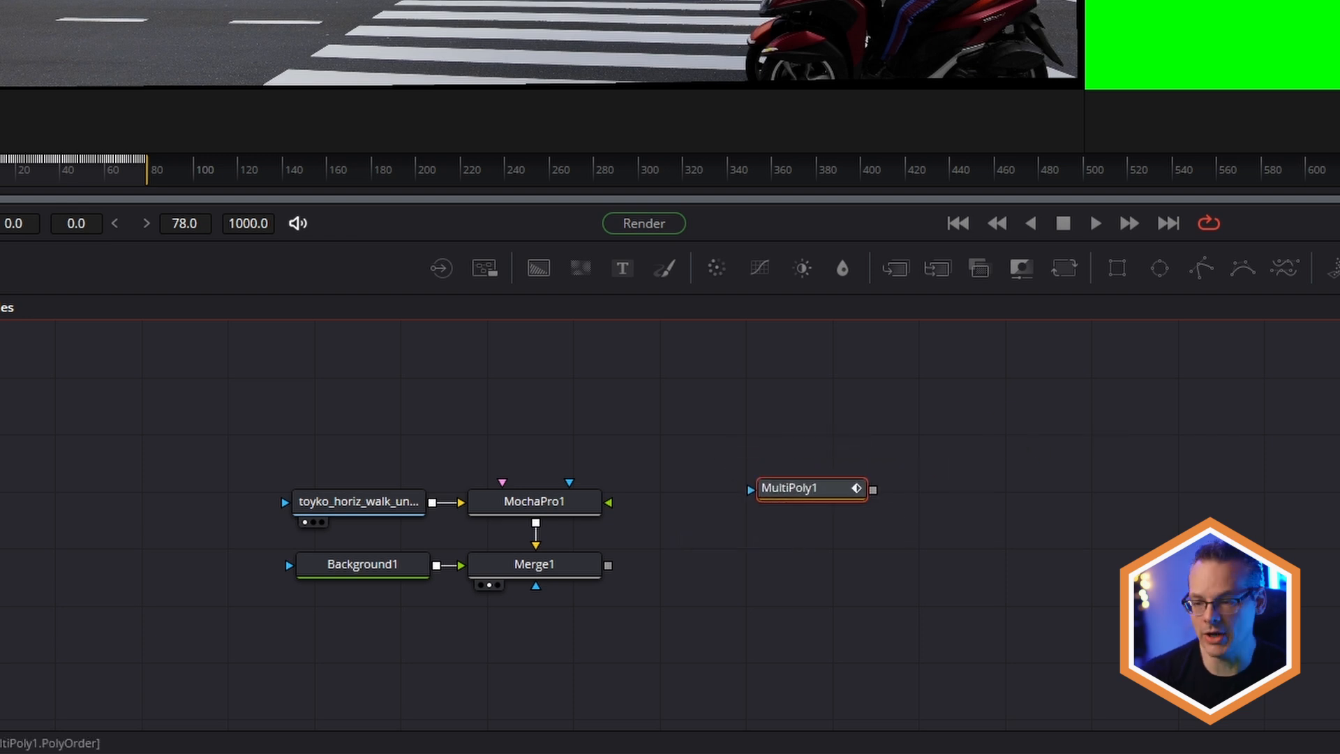
# Inspect the pasted MultiPoly1 polygons, connect it to Merge1 and play back to check the mask tracks
pyautogui.doubleClick(790, 488)
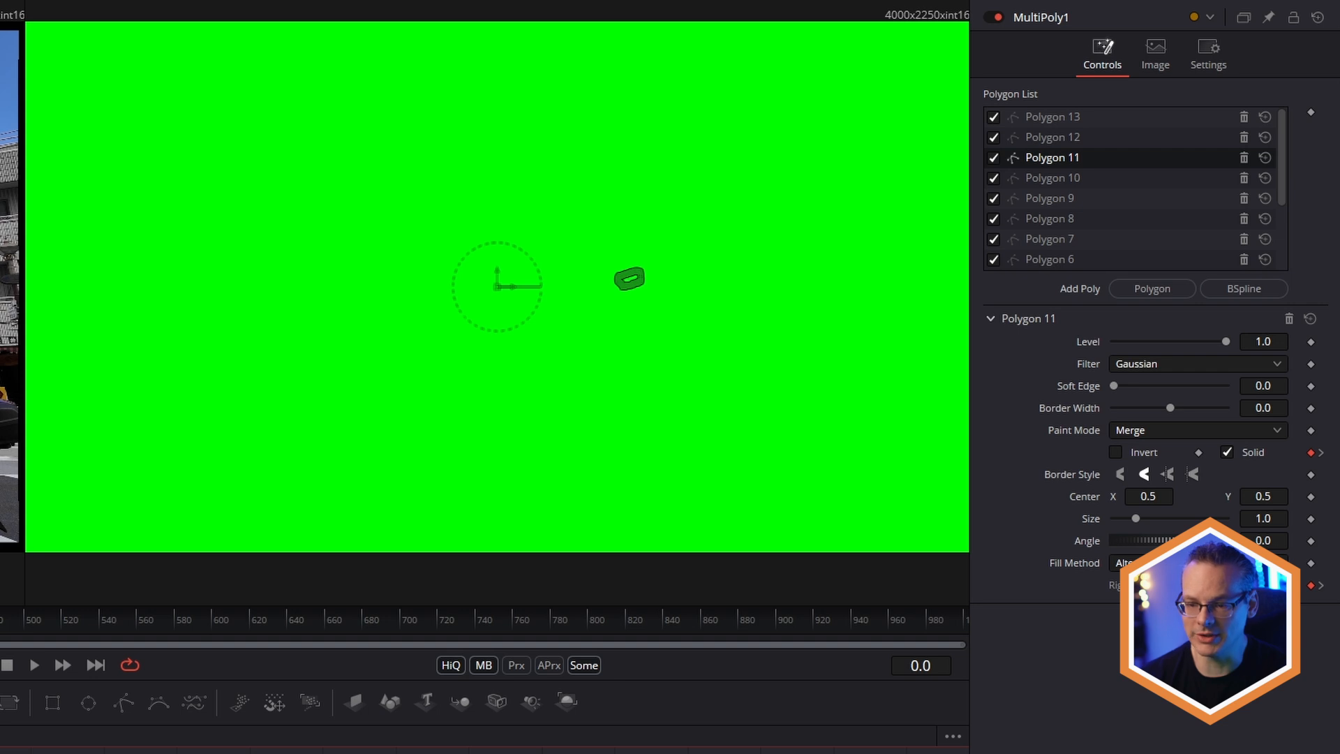
pyautogui.click(1048, 239)
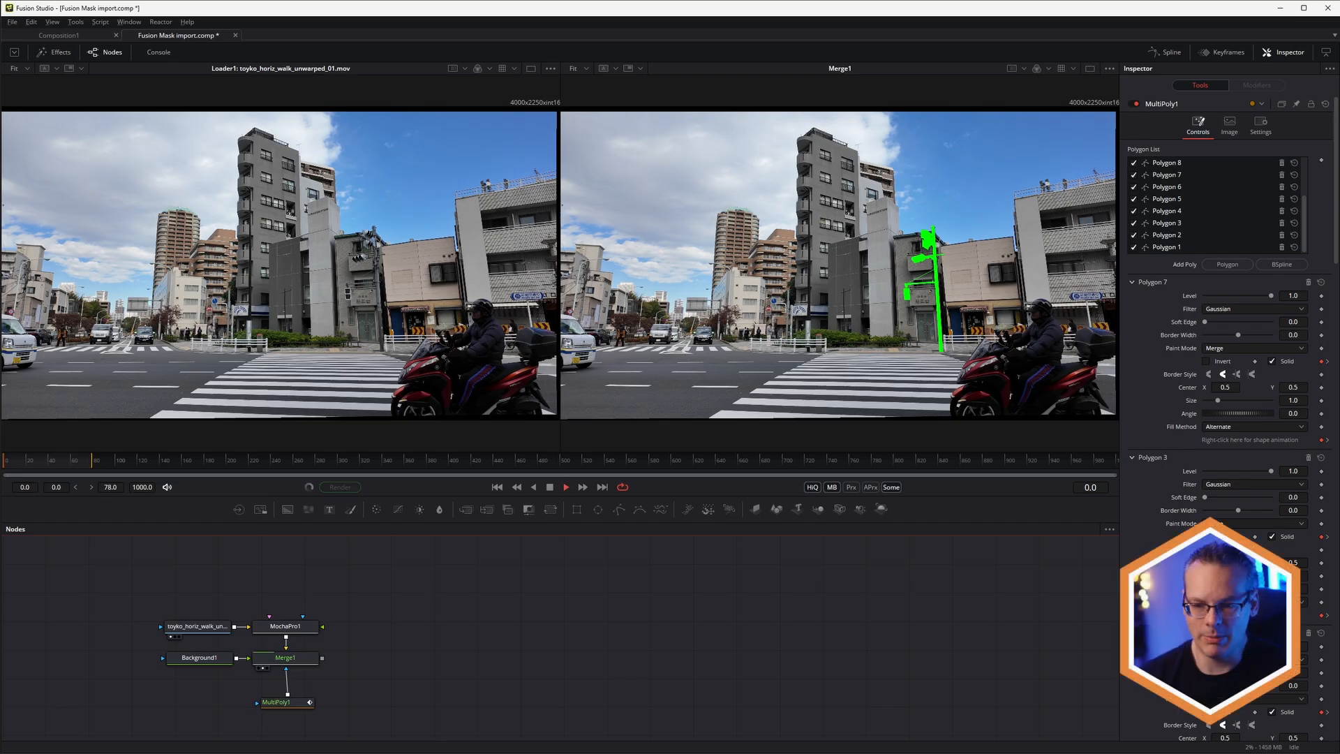
pyautogui.click(564, 486)
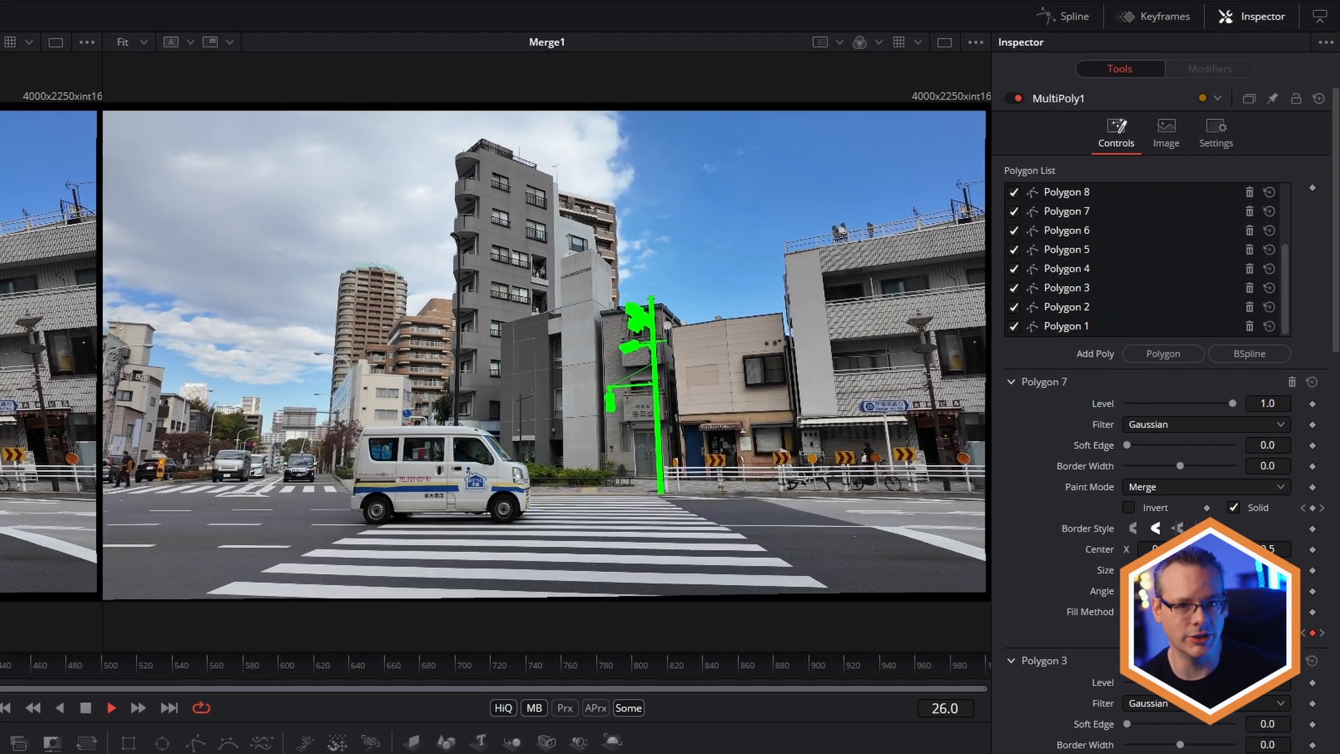
pyautogui.click(110, 707)
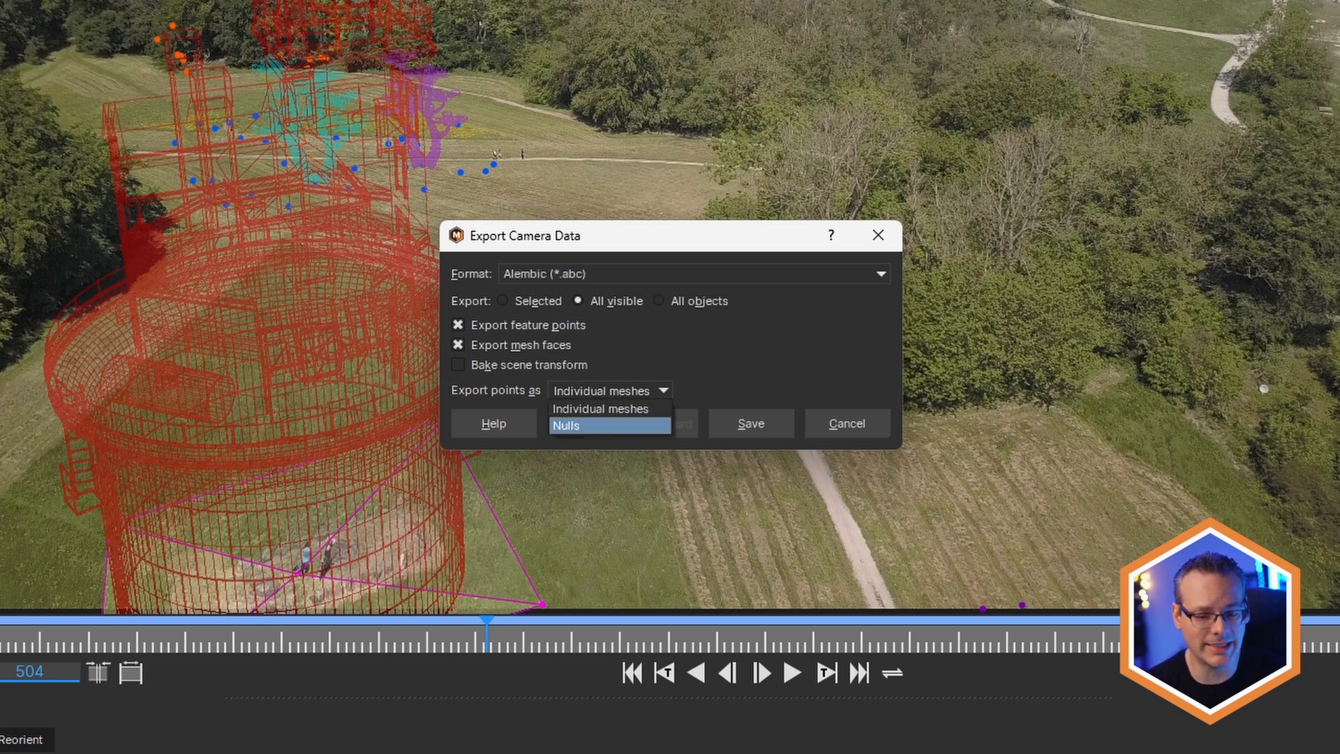
# Set the Alembic camera export to Export points as Nulls
pyautogui.click(600, 409)
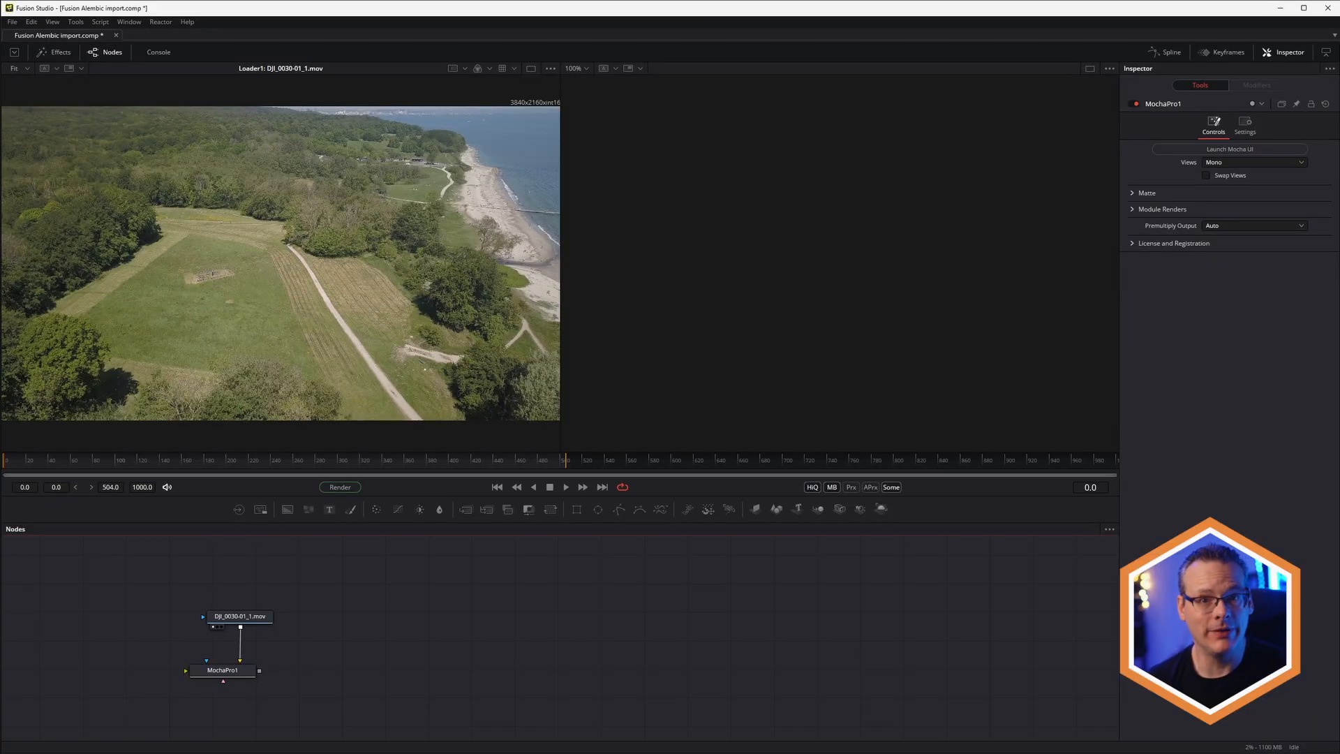
# Import an Alembic Scene, choosing drone_tower_DJI_0030-01.abc
pyautogui.click(12, 21)
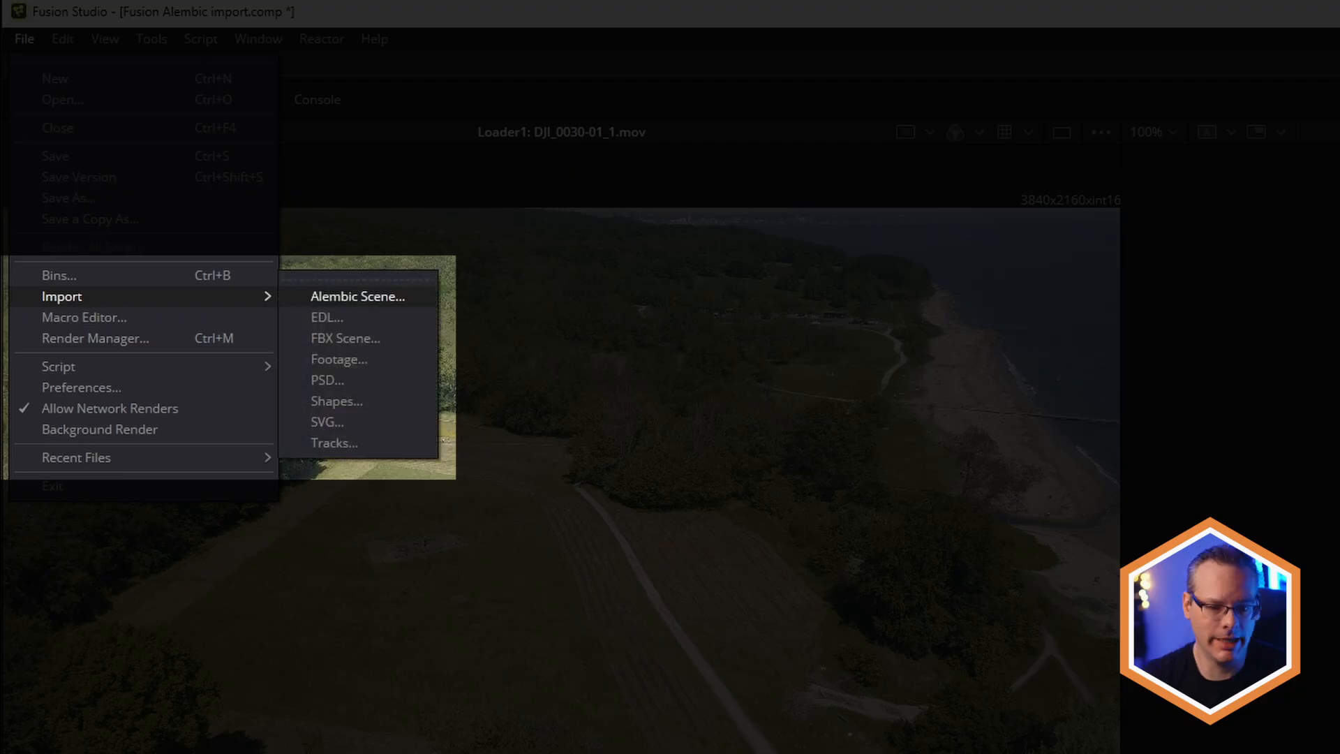
pyautogui.click(357, 296)
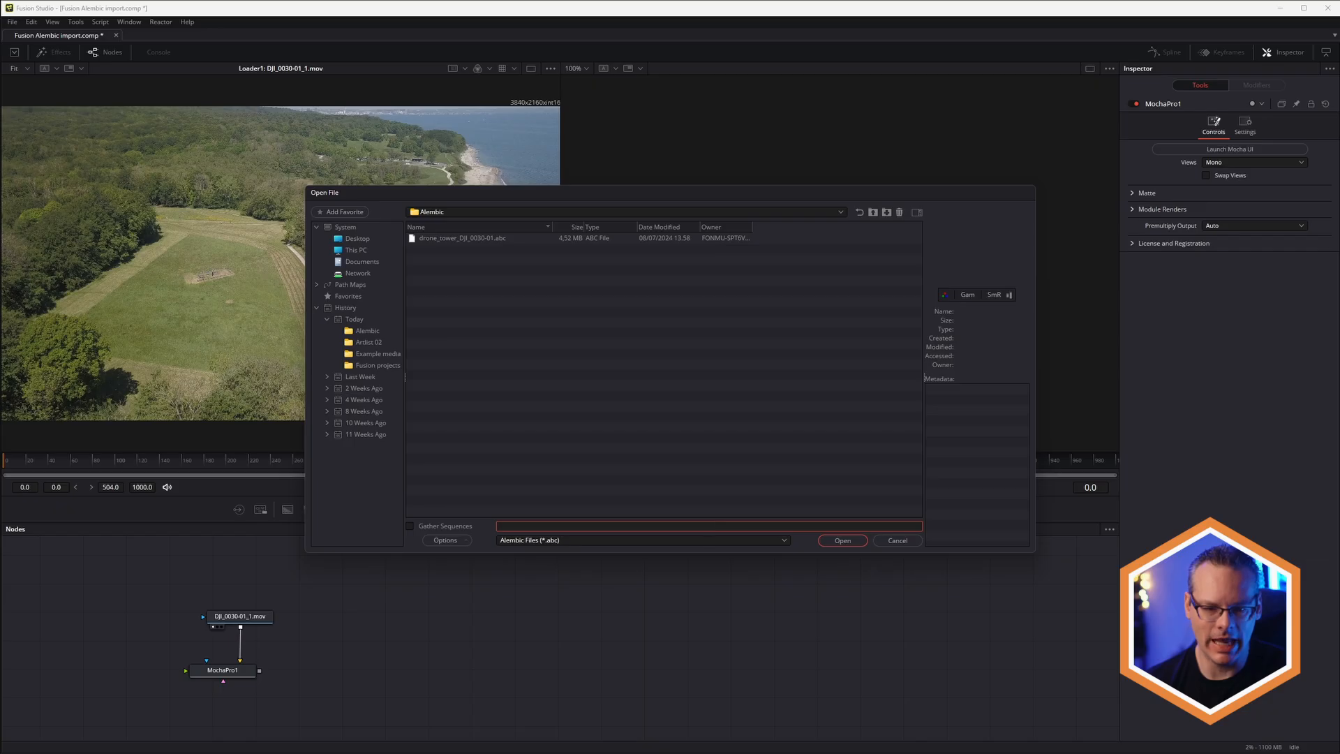
pyautogui.click(462, 238)
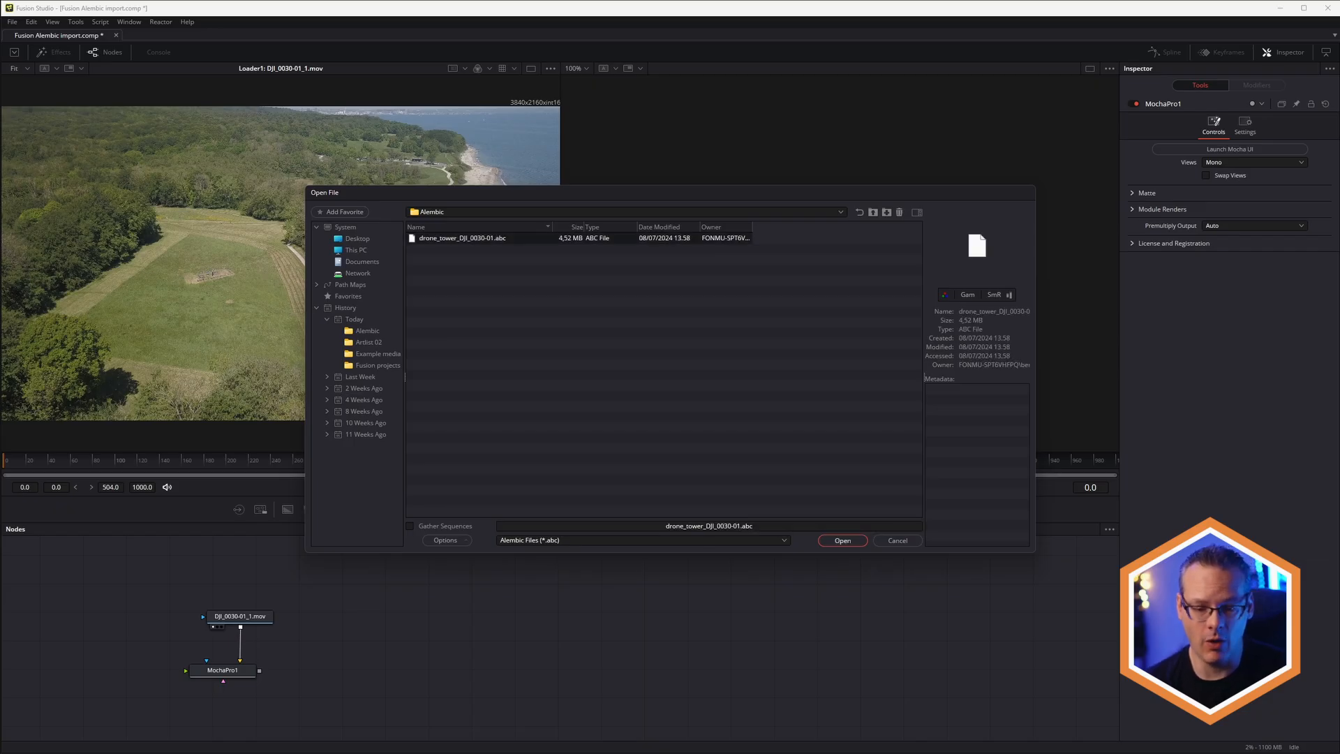
pyautogui.click(840, 539)
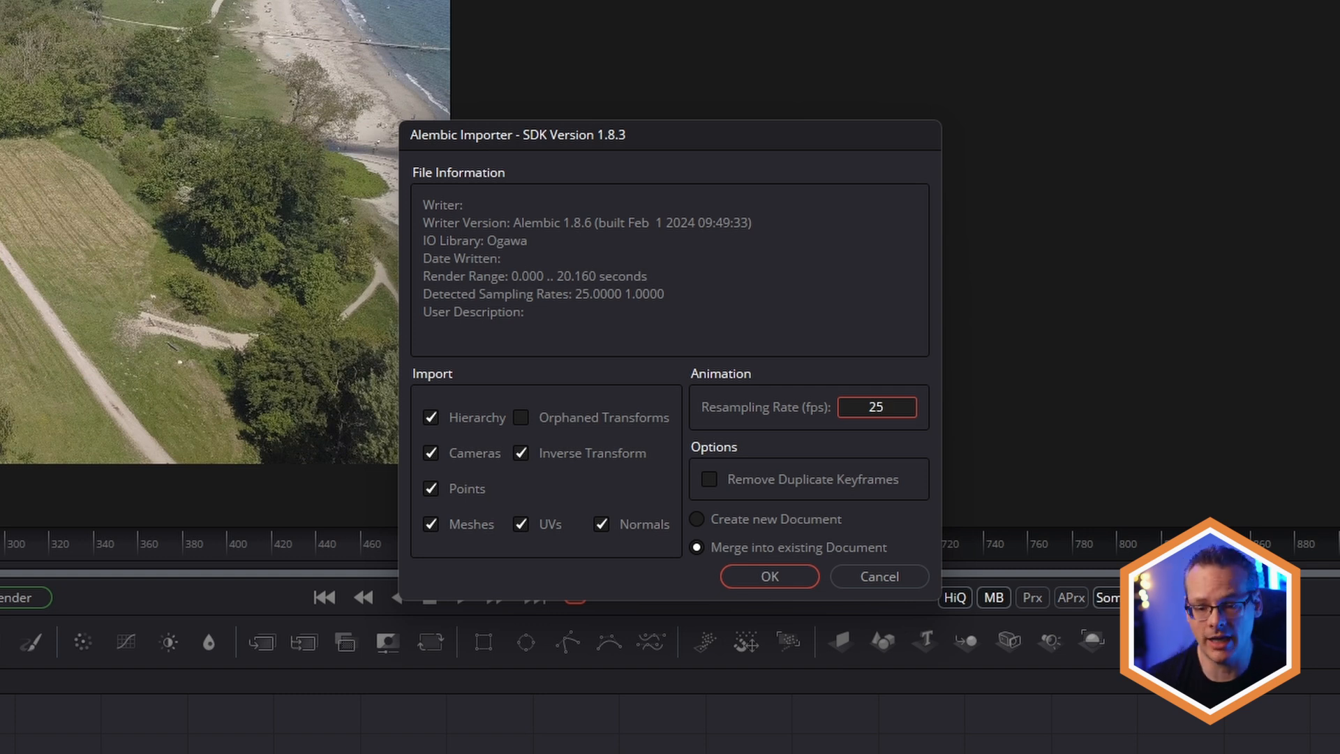
# Keep Merge into existing Document with cameras, points and meshes at 25 fps and confirm the import
pyautogui.click(876, 407)
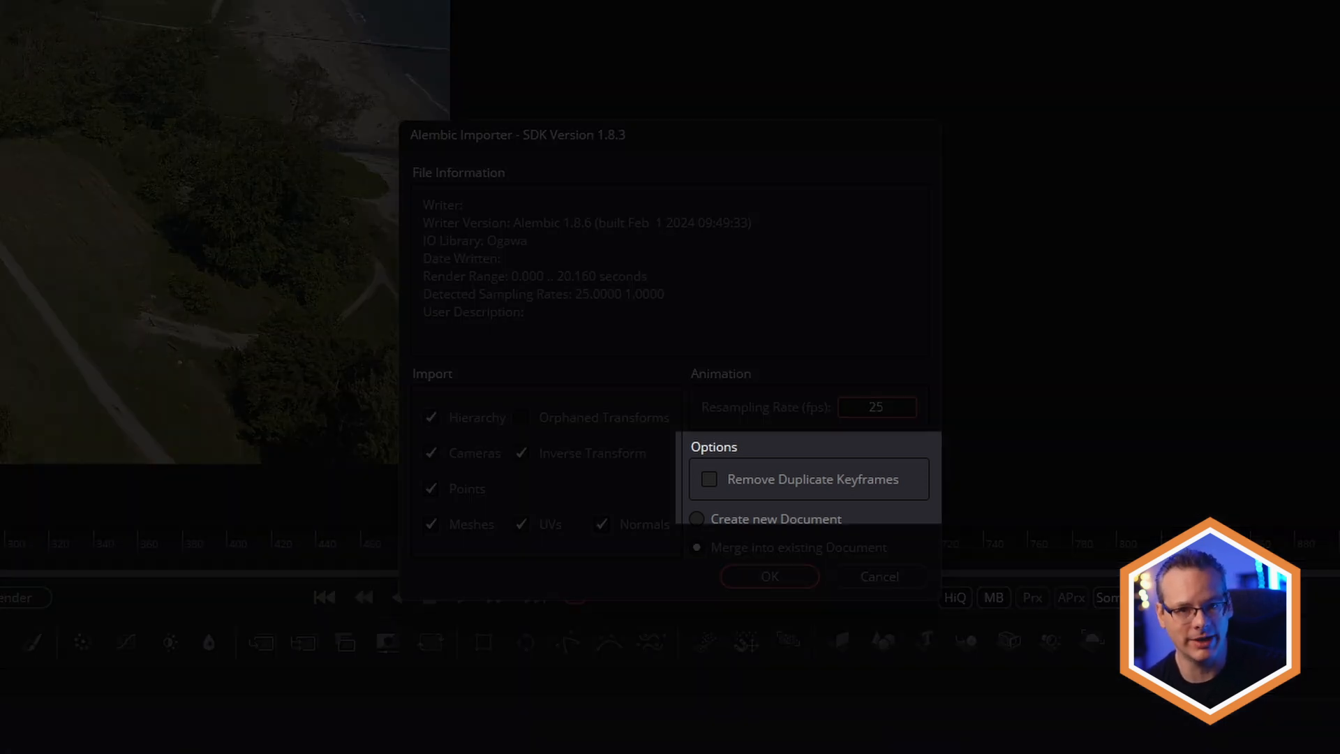
pyautogui.click(877, 407)
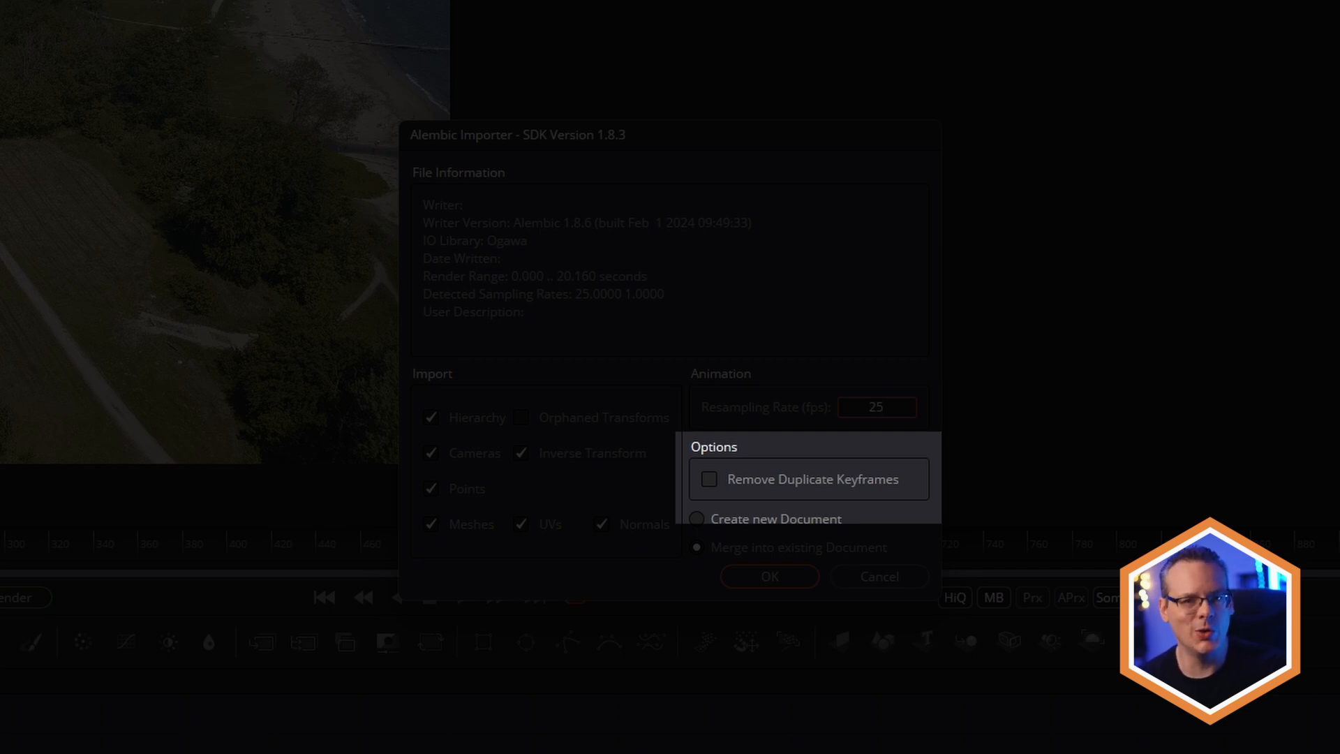
pyautogui.click(766, 575)
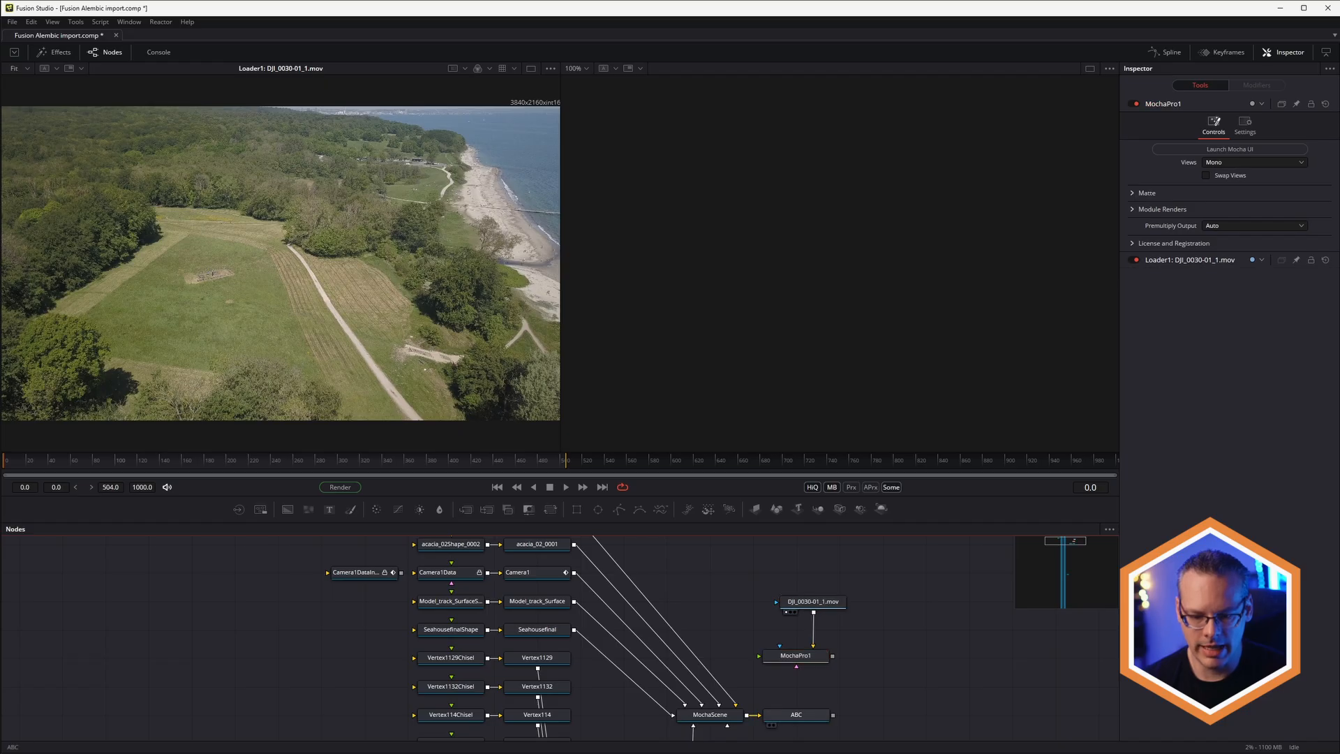